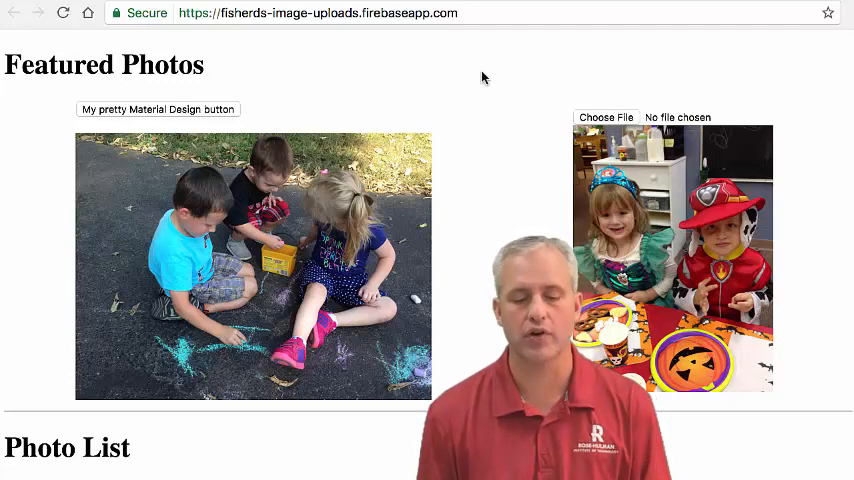
Step: Upload 001 (31).JPG as the first featured photo, showing the green-screen studio scene
{"action": "scroll", "scroll_direction": "down", "scroll_amount": 3}
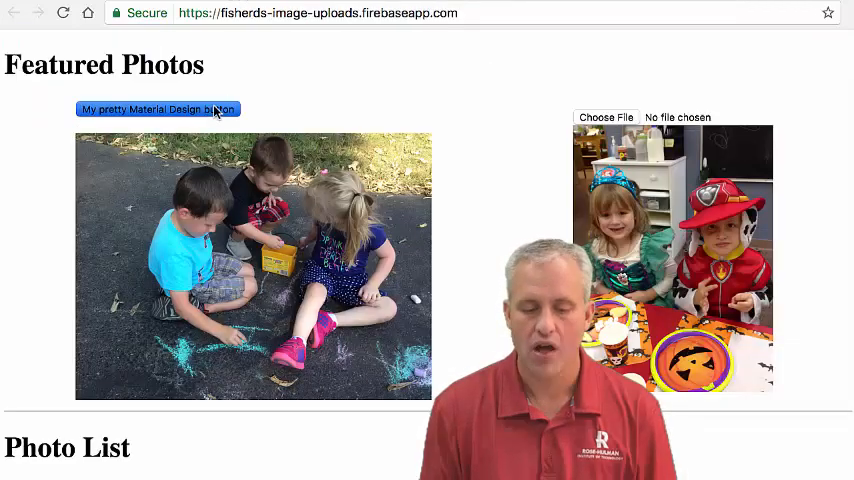
{"action": "left_click", "coordinate": [606, 117]}
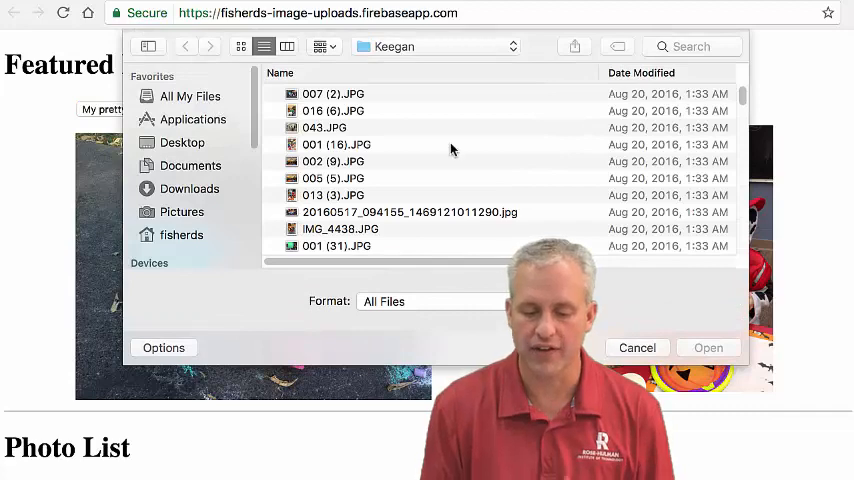
{"action": "left_click", "coordinate": [334, 157]}
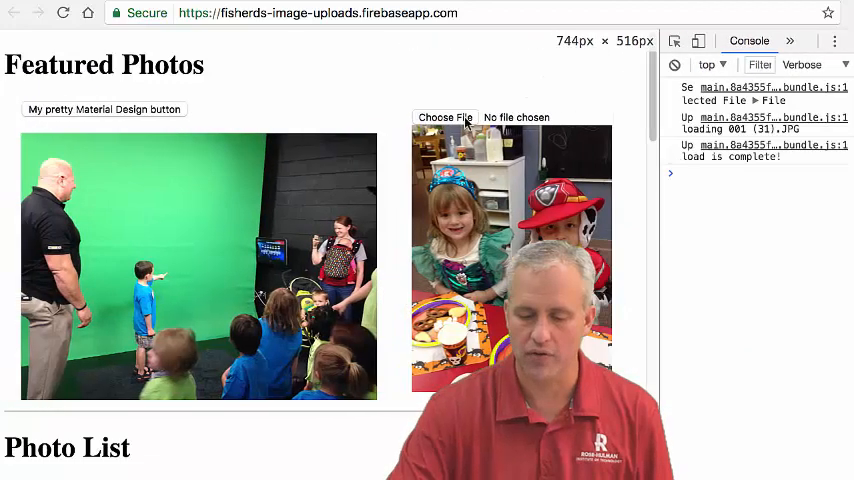
Step: Upload the classroom photo 002 (9).JPG as the second featured photo
{"action": "left_click", "coordinate": [445, 117]}
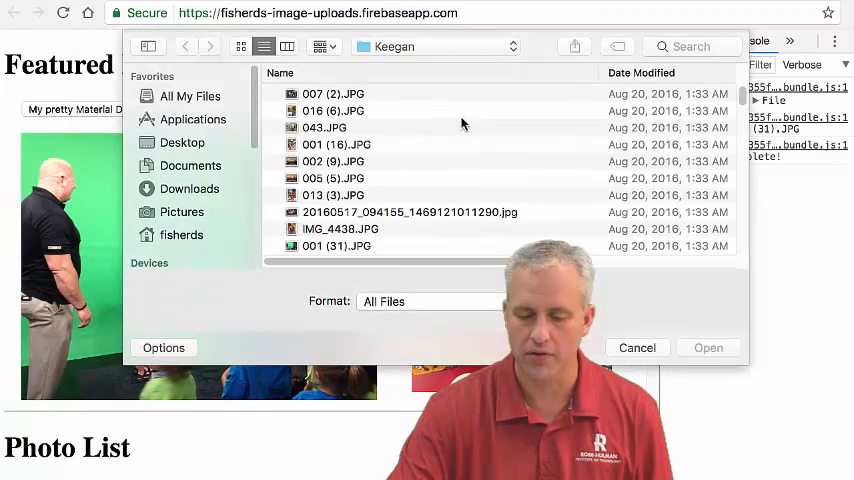
{"action": "left_click", "coordinate": [333, 161]}
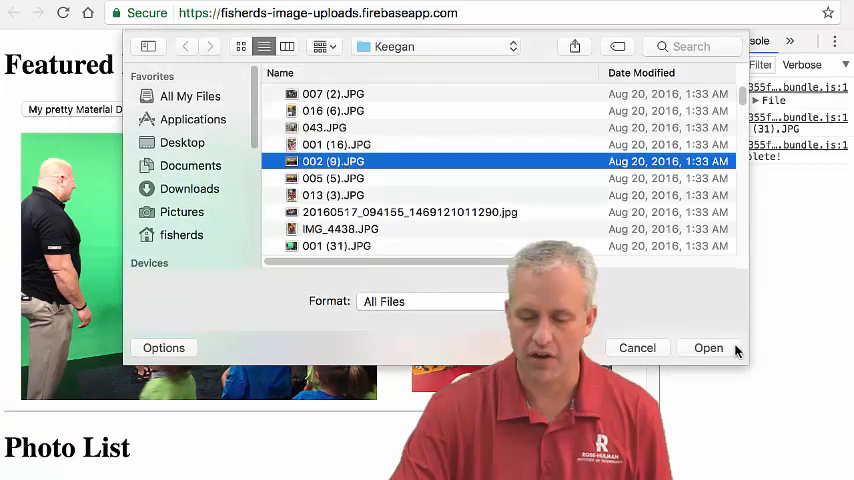
{"action": "left_click", "coordinate": [708, 347]}
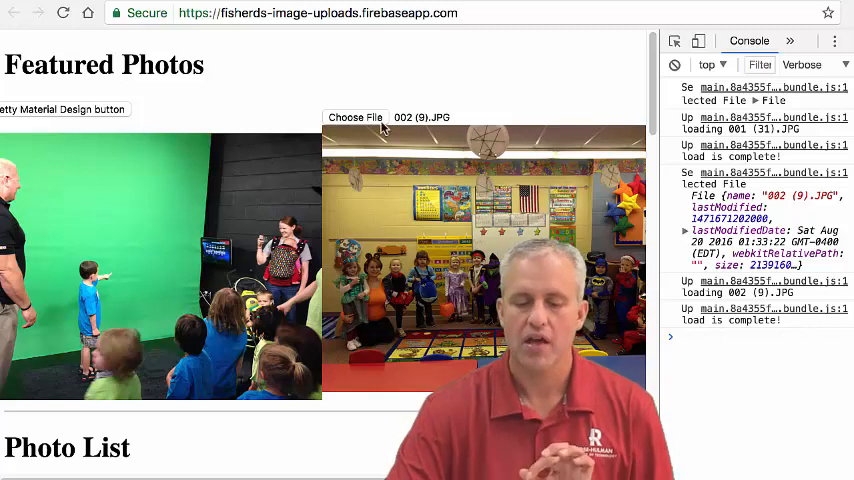
Step: Replace the second featured photo with the 225x225 portrait headshot from Pictures
{"action": "left_click", "coordinate": [355, 117]}
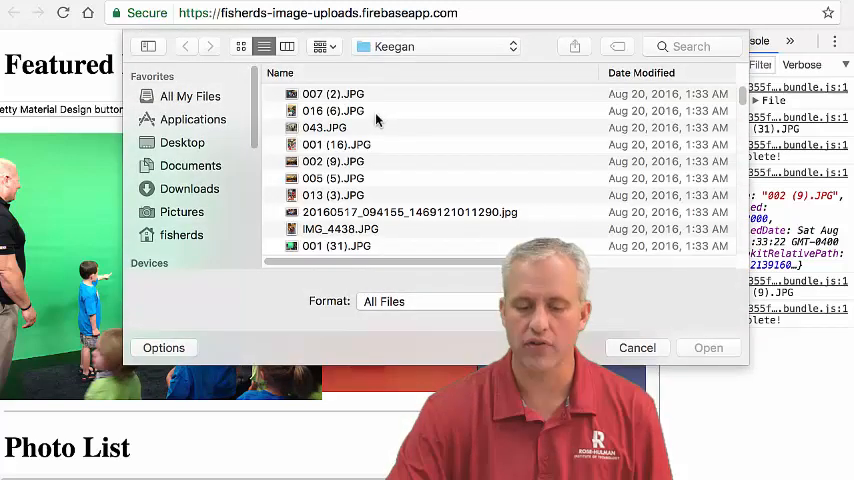
{"action": "left_click", "coordinate": [435, 46]}
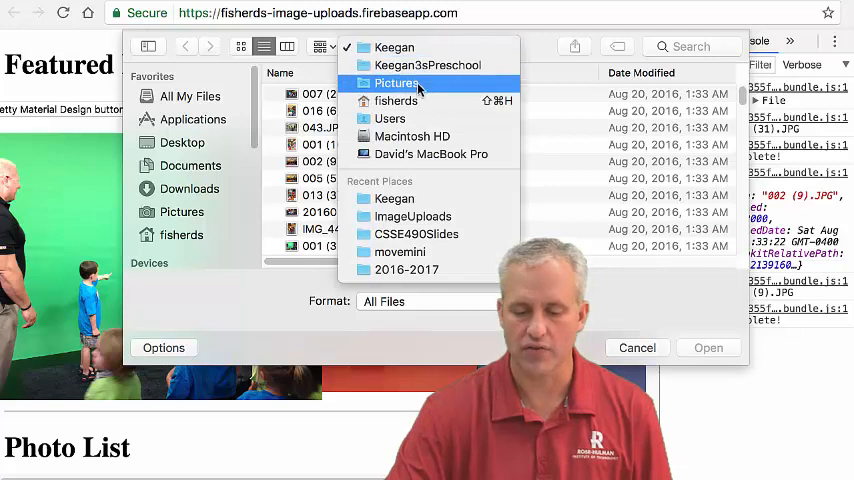
{"action": "left_click", "coordinate": [396, 82]}
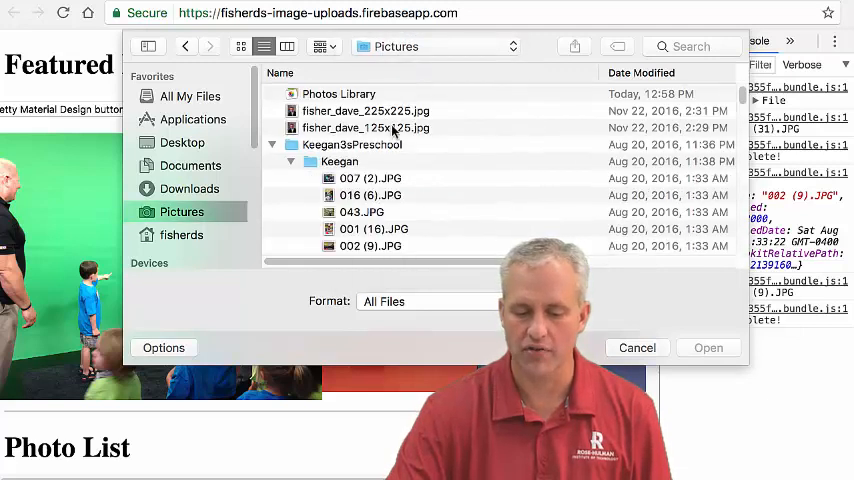
{"action": "left_click", "coordinate": [364, 110]}
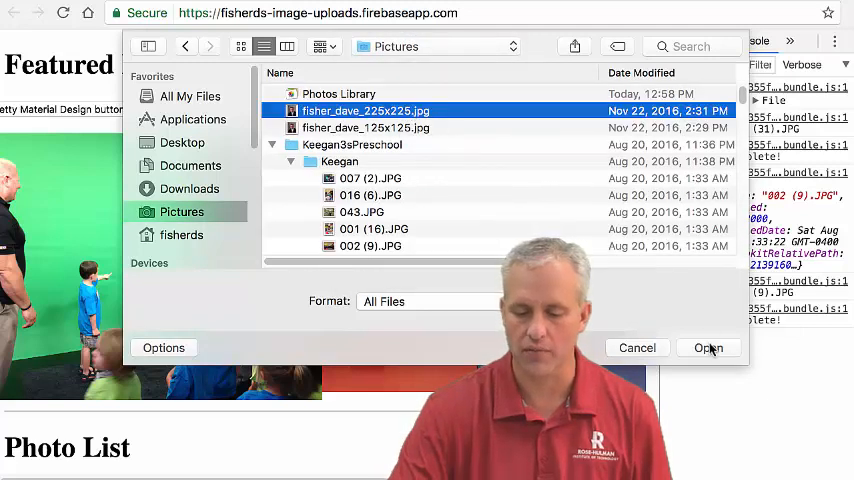
{"action": "left_click", "coordinate": [708, 347]}
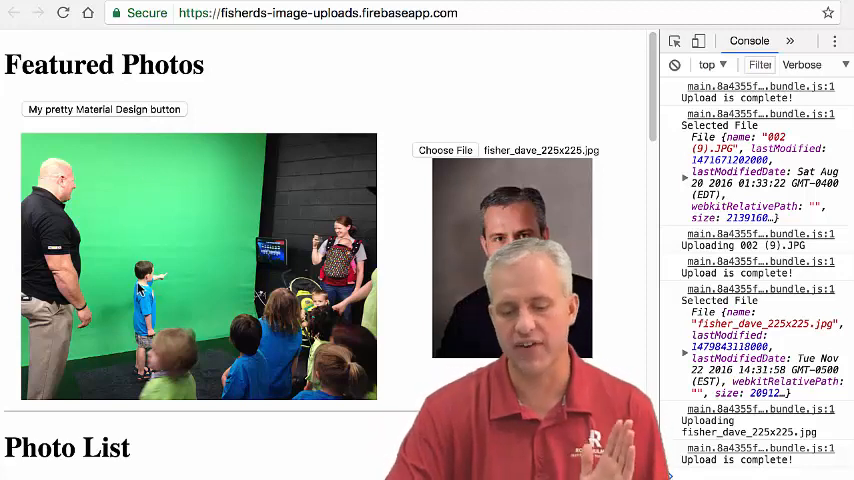
{"action": "scroll", "scroll_direction": "down", "scroll_amount": 3}
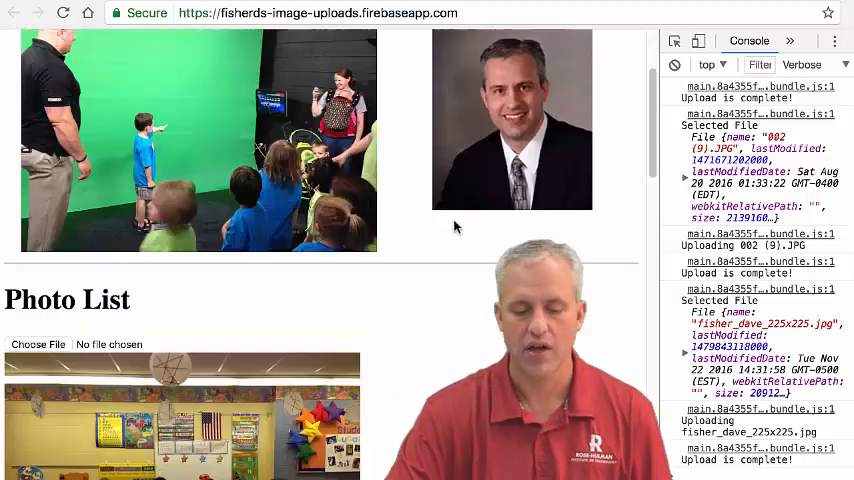
Step: Add the portrait headshot to the Photo List
{"action": "scroll", "scroll_direction": "down", "scroll_amount": 3}
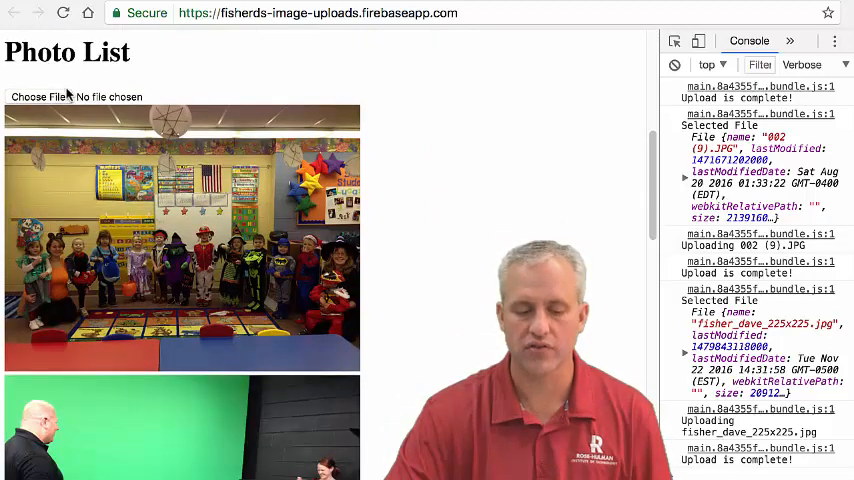
{"action": "left_click", "coordinate": [38, 96]}
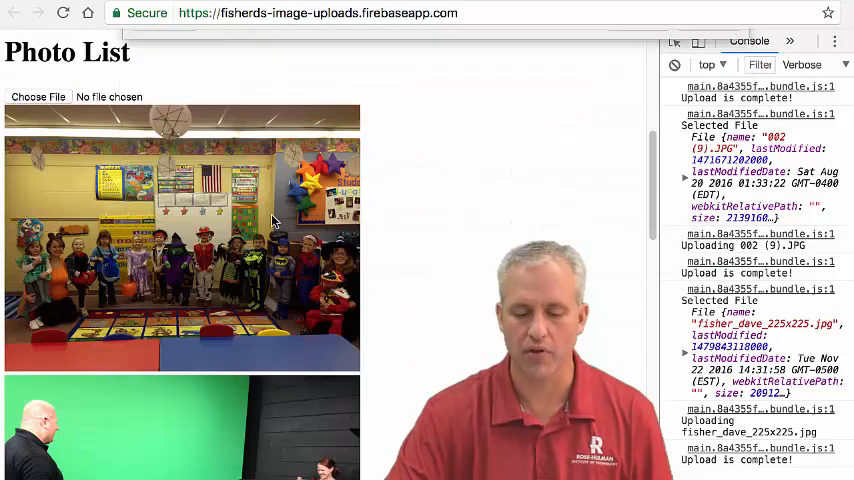
{"action": "scroll", "scroll_direction": "down", "scroll_amount": 3}
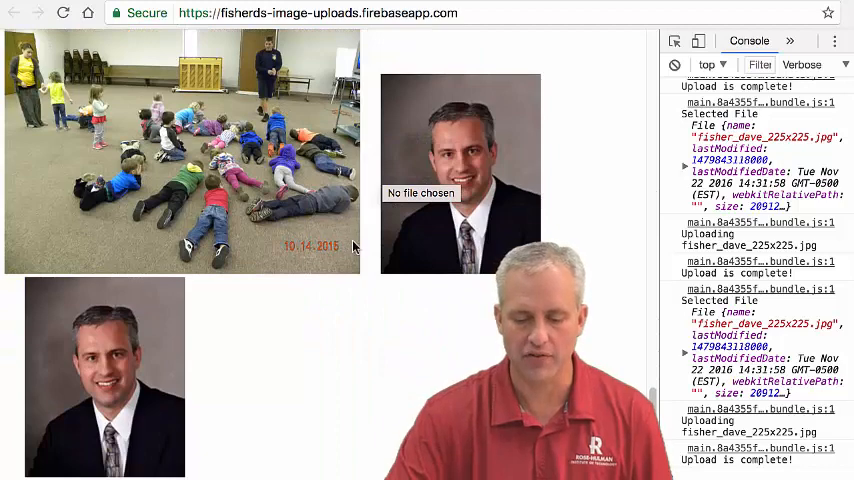
{"action": "scroll", "scroll_direction": "down", "scroll_amount": 3}
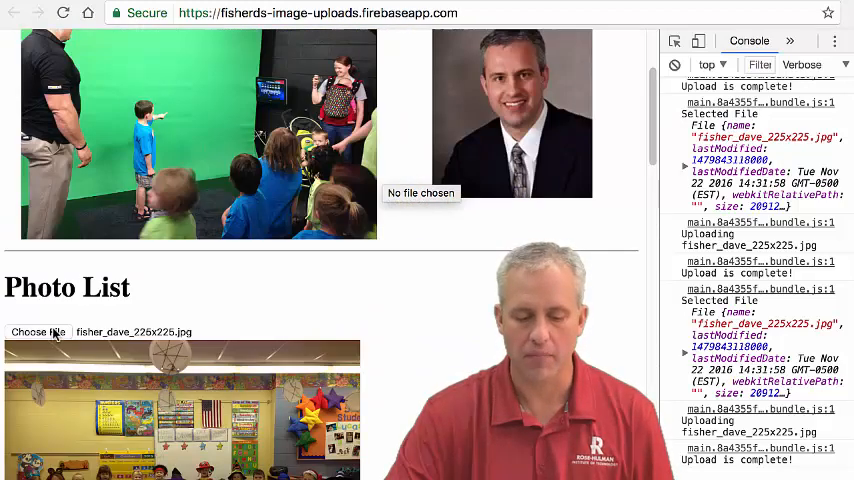
Step: Add the birthday-hat photo 001 (16).JPG to the Photo List
{"action": "left_click", "coordinate": [38, 331]}
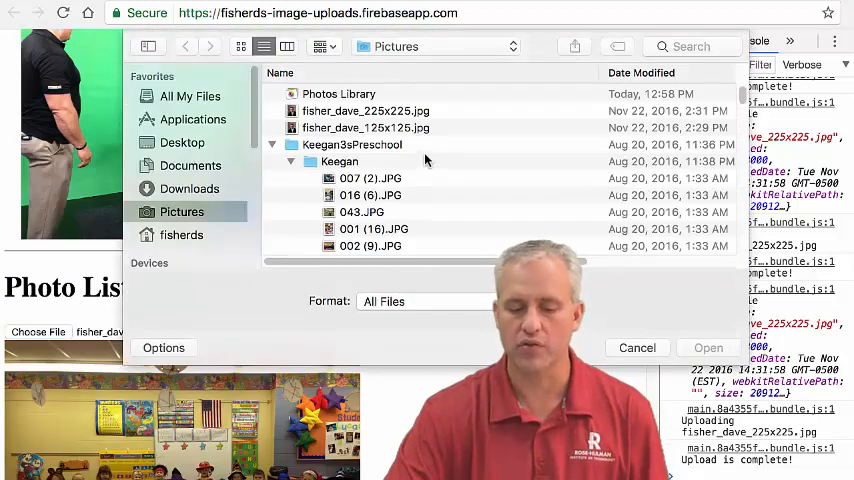
{"action": "left_click", "coordinate": [373, 154]}
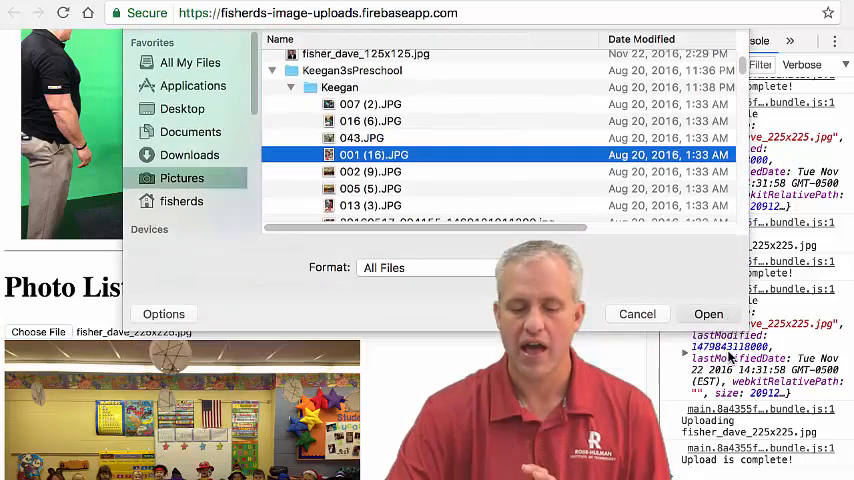
{"action": "left_click", "coordinate": [708, 314]}
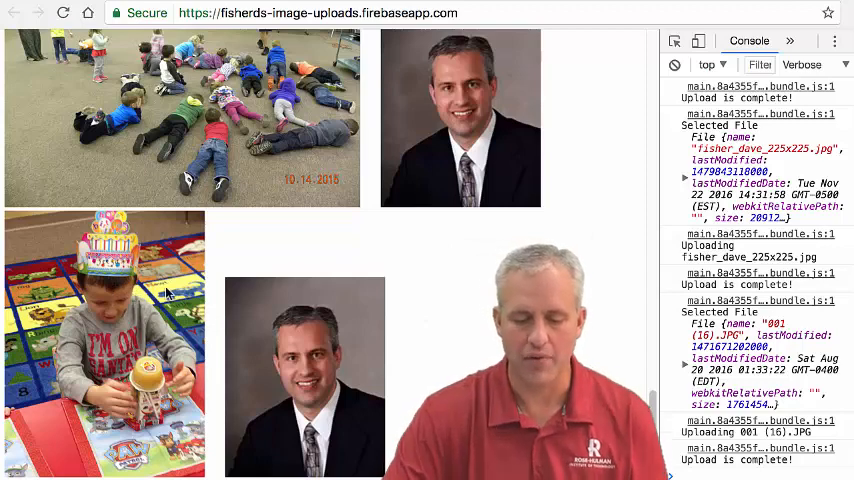
{"action": "scroll", "scroll_direction": "up", "scroll_amount": 3}
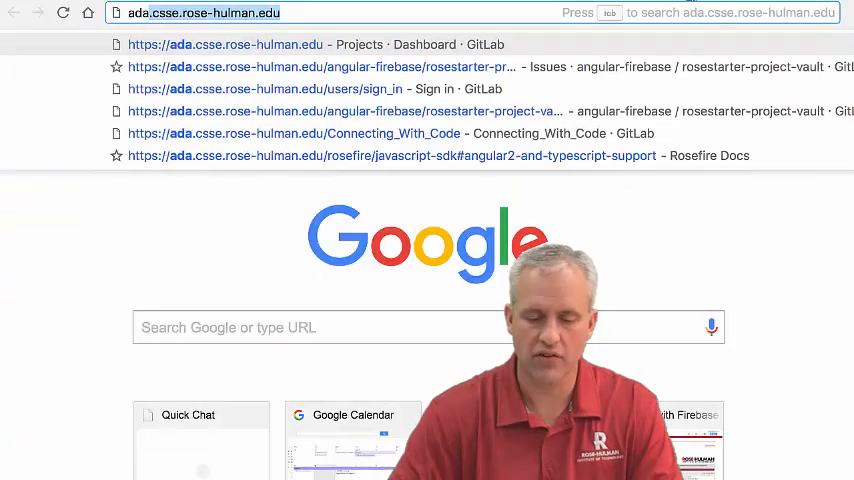
Step: Create private GitLab project 'image-uploads' described 'Learning to use Firebase storage for image uploads'
{"action": "left_click", "coordinate": [228, 44]}
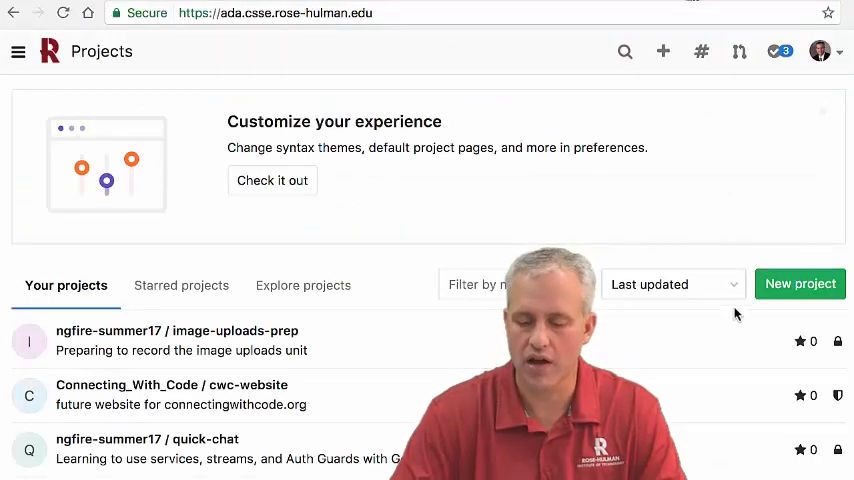
{"action": "left_click", "coordinate": [799, 284]}
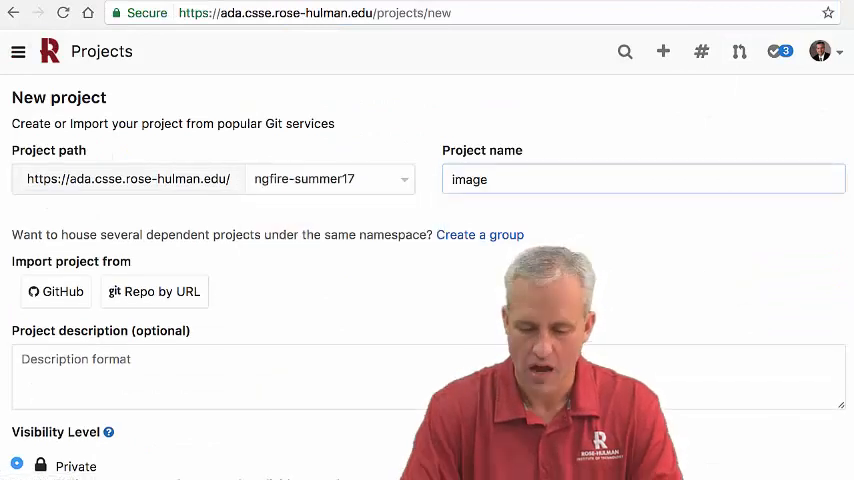
{"action": "type", "text": "-"}
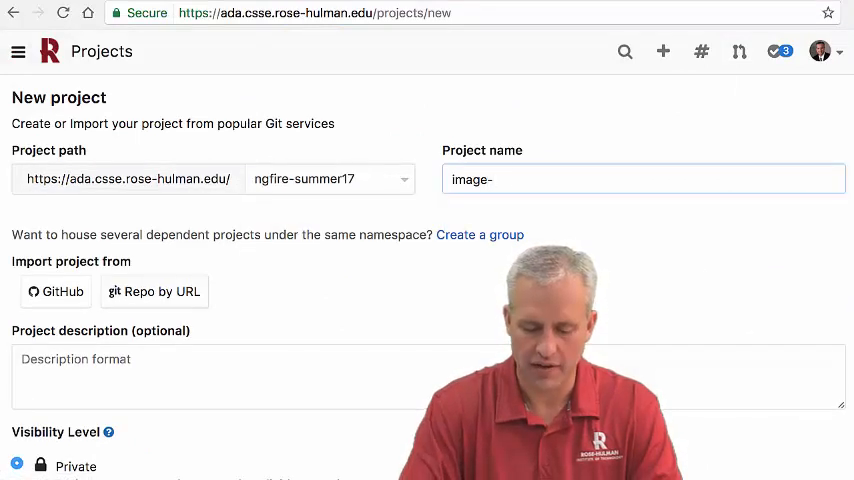
{"action": "type", "text": "uploads"}
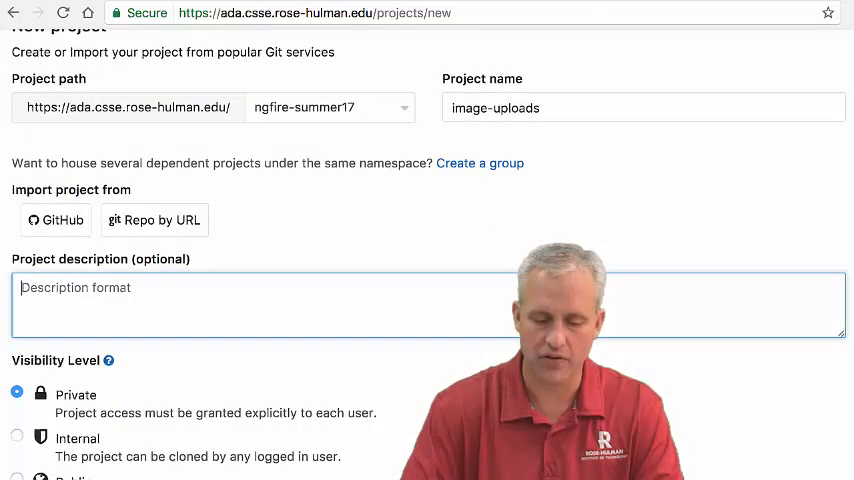
{"action": "type", "text": "Learning"}
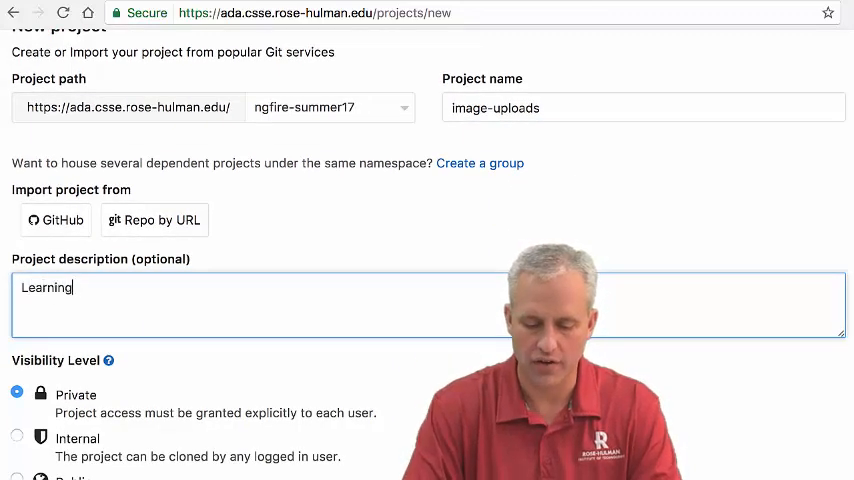
{"action": "type", "text": "to use Firebase storage for image up"}
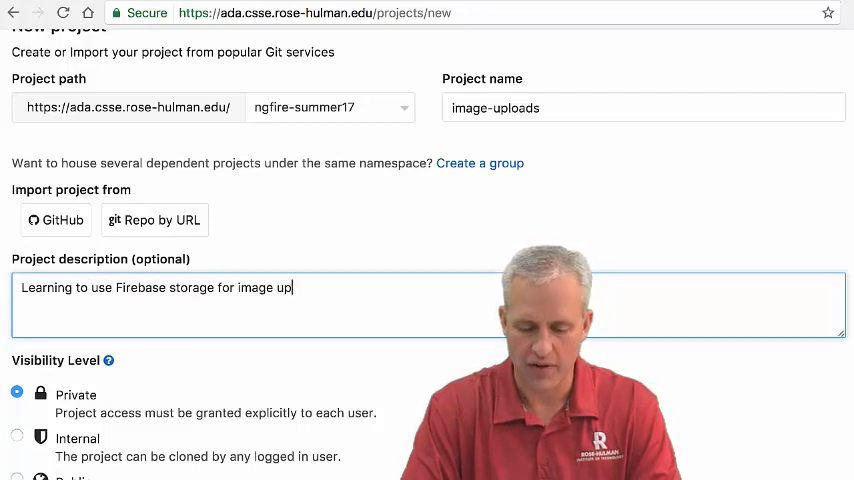
{"action": "type", "text": "loads"}
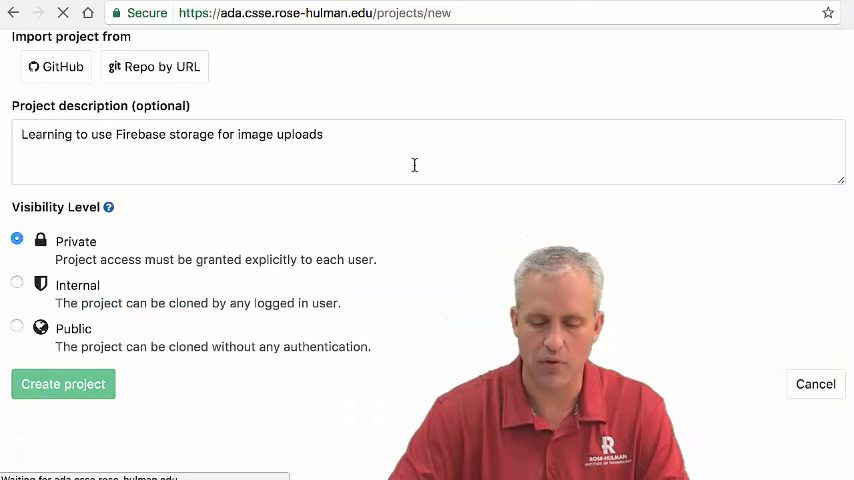
{"action": "left_click", "coordinate": [63, 384]}
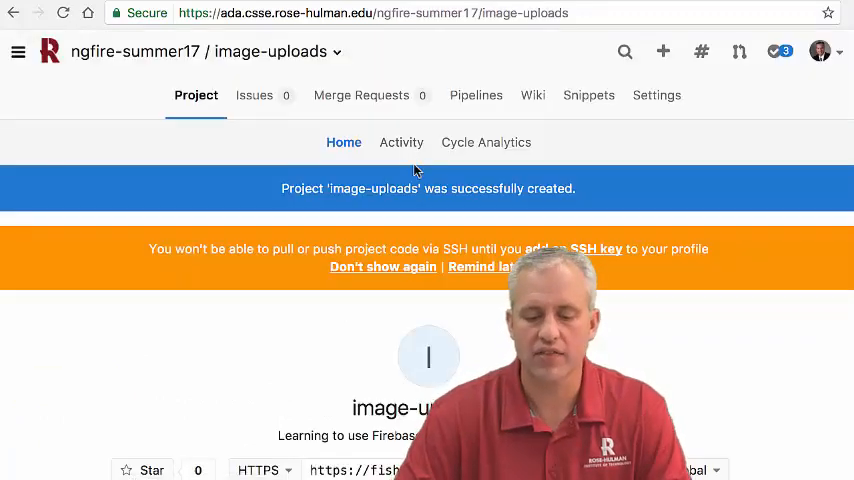
{"action": "scroll", "scroll_direction": "down", "scroll_amount": 3}
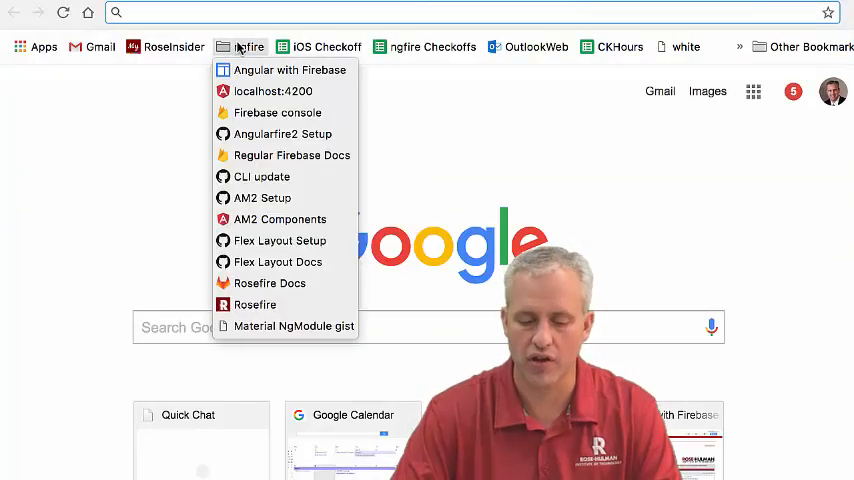
Step: Open the ngfire Angular CLI update bookmark and scroll to the global package commands
{"action": "left_click", "coordinate": [263, 176]}
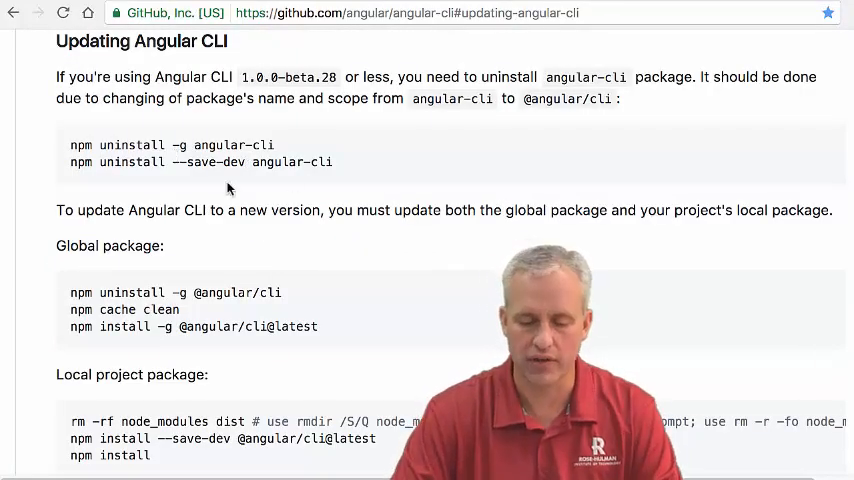
{"action": "mouse_move", "coordinate": [67, 290]}
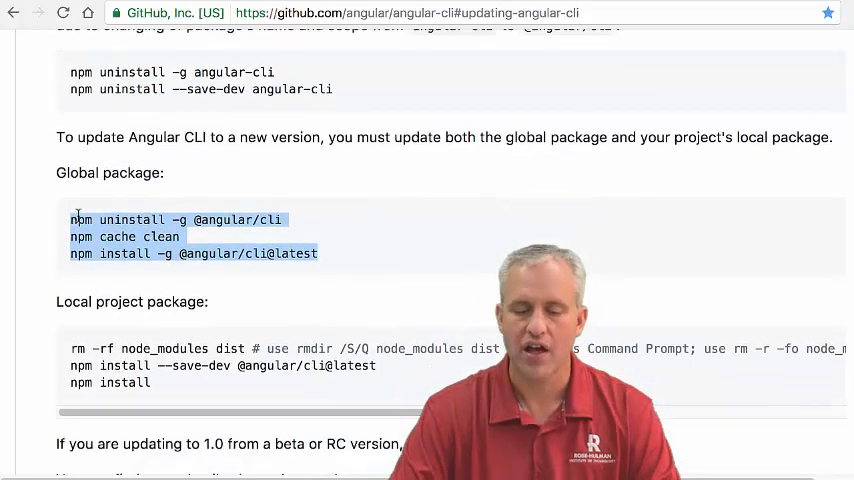
{"action": "scroll", "scroll_direction": "down", "scroll_amount": 3}
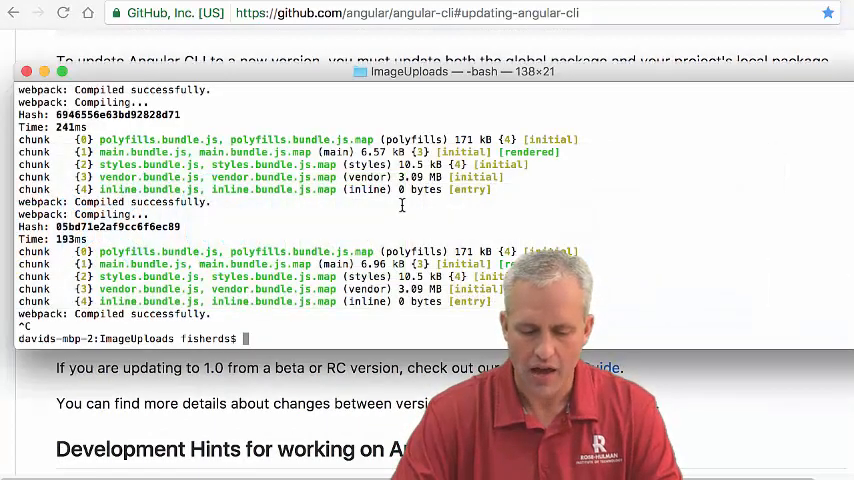
Step: Clone the GitLab image-uploads repository and move into its folder
{"action": "type", "text": "cd .."}
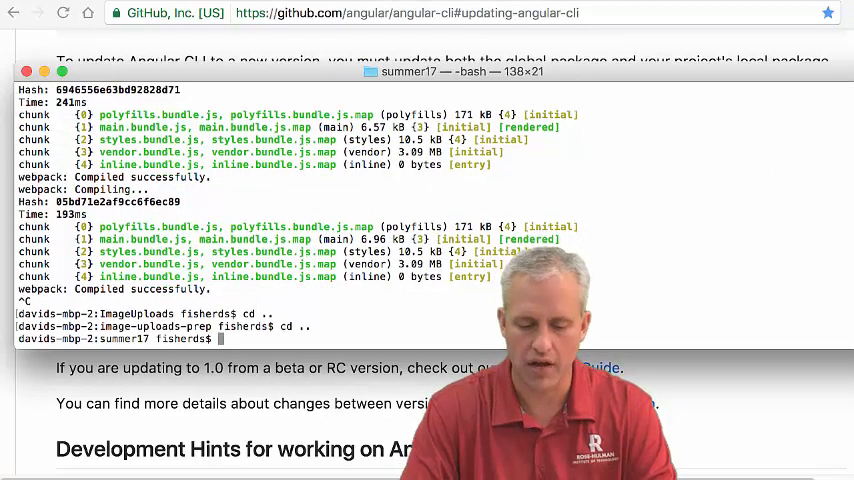
{"action": "type", "text": "git clone https://fisherds@ada.csse.rose-hulm…-summer17/image-uploads.git"}
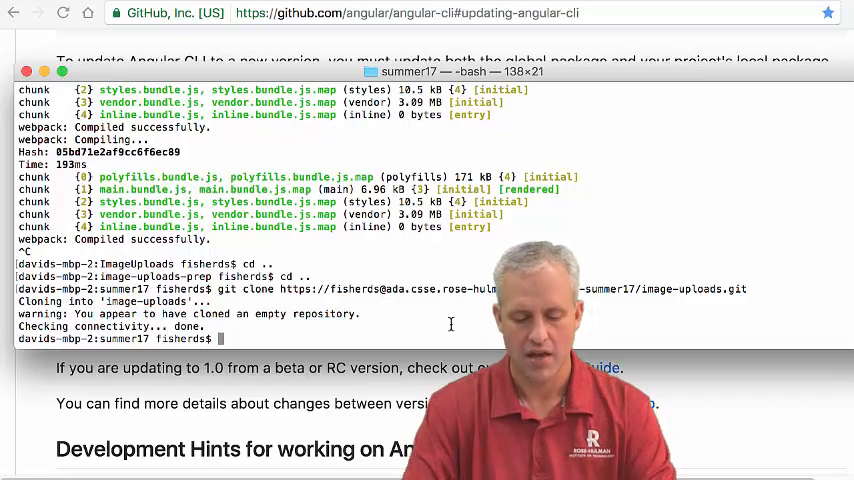
{"action": "type", "text": "cd image-uploads"}
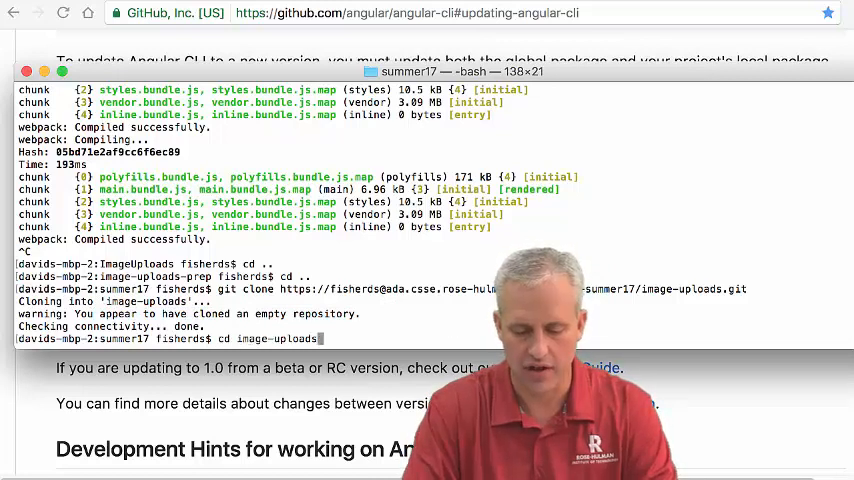
{"action": "type", "text": "ls"}
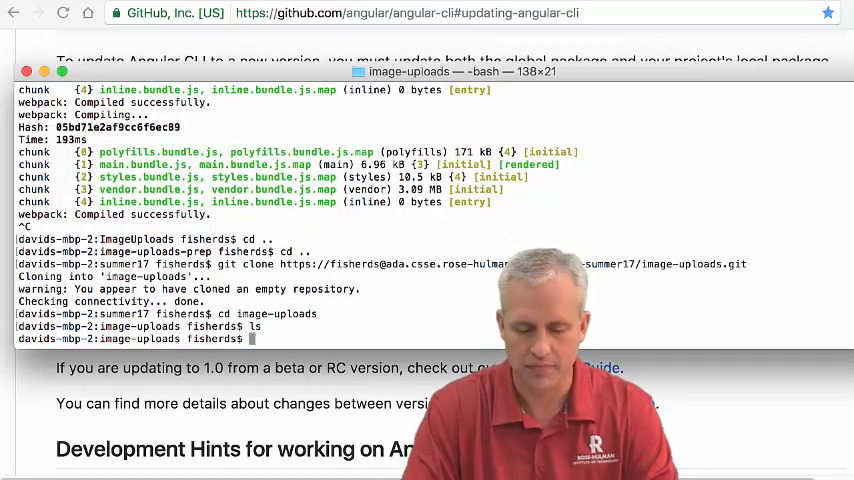
Step: Generate the ImageUploads Angular project with ng new and enter its folder
{"action": "type", "text": "ng new"}
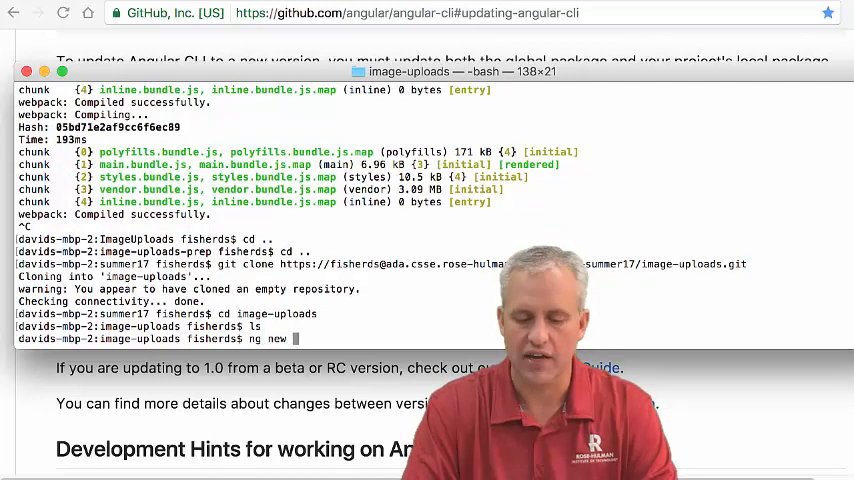
{"action": "type", "text": "ImageU"}
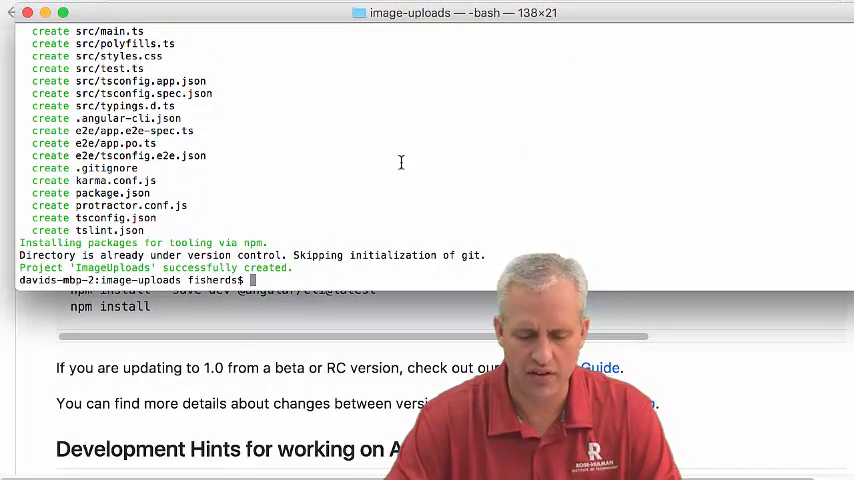
{"action": "mouse_move", "coordinate": [237, 231]}
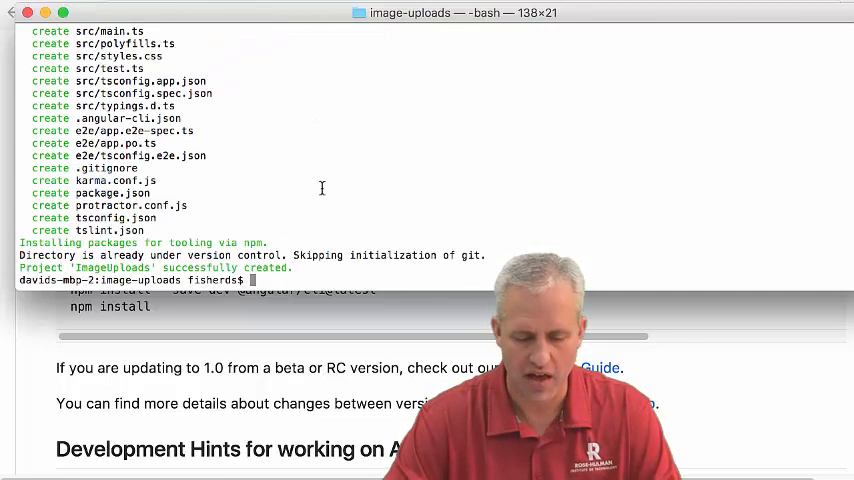
{"action": "type", "text": "n"}
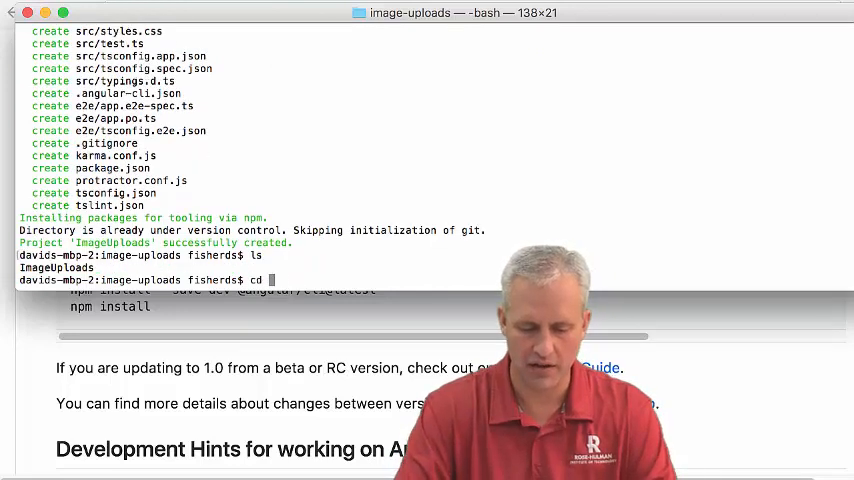
{"action": "key", "text": "Return"}
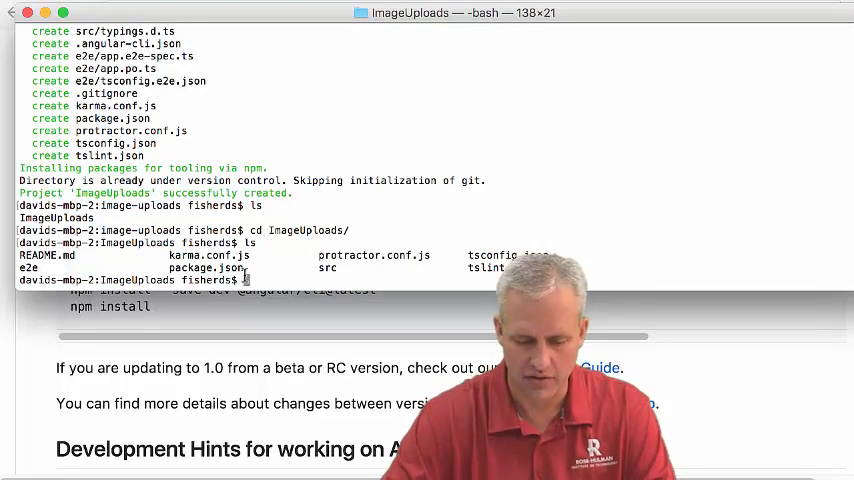
{"action": "type", "text": "npm"}
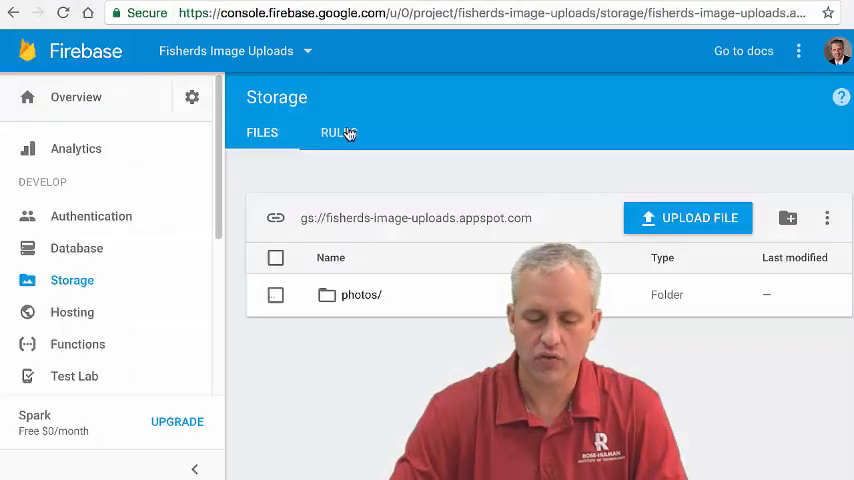
{"action": "mouse_move", "coordinate": [110, 58]}
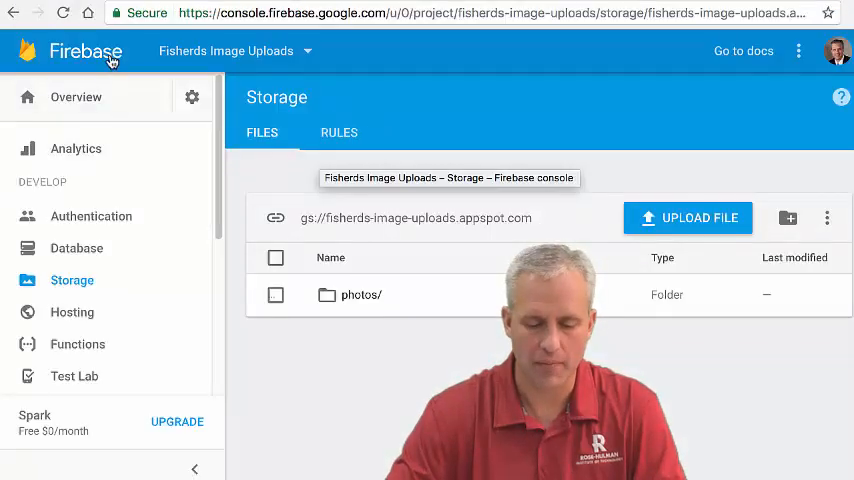
Step: Return to the Fisherds Image Uploads overview and open its Realtime Database
{"action": "left_click", "coordinate": [85, 51]}
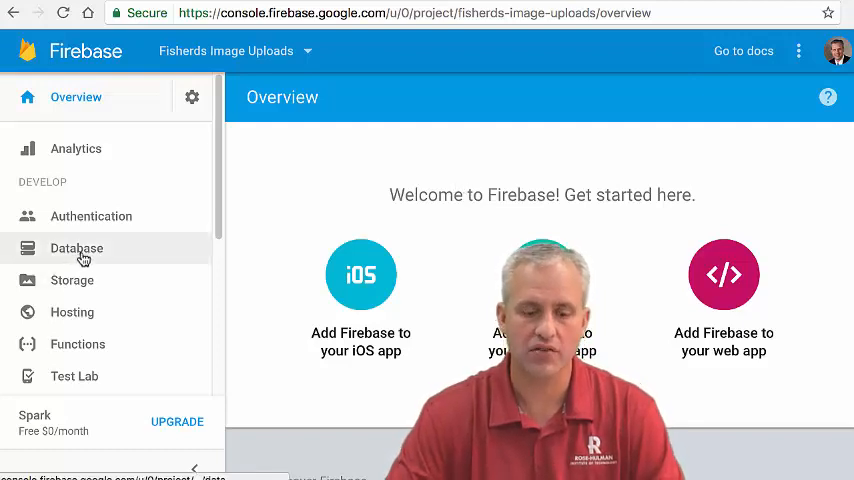
{"action": "mouse_move", "coordinate": [72, 280]}
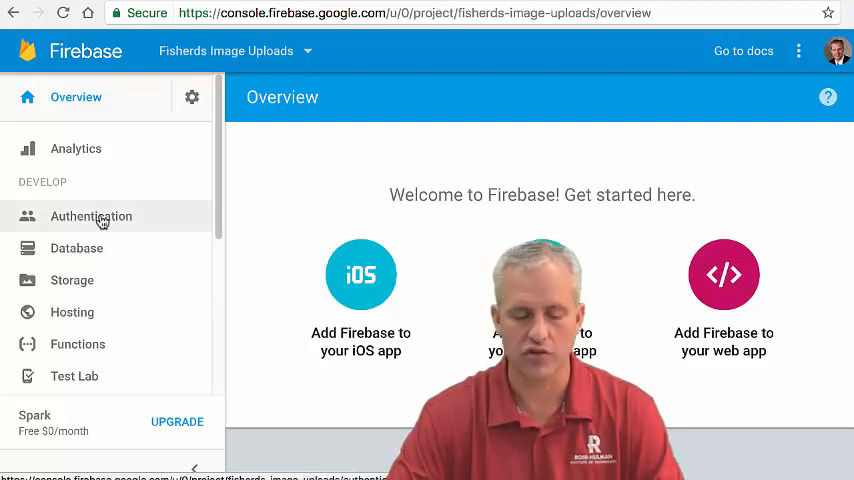
{"action": "mouse_move", "coordinate": [76, 248]}
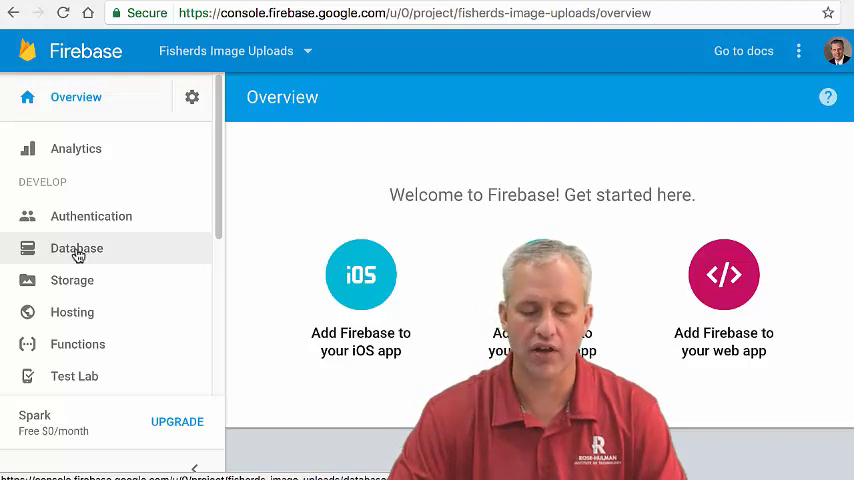
{"action": "left_click", "coordinate": [77, 248]}
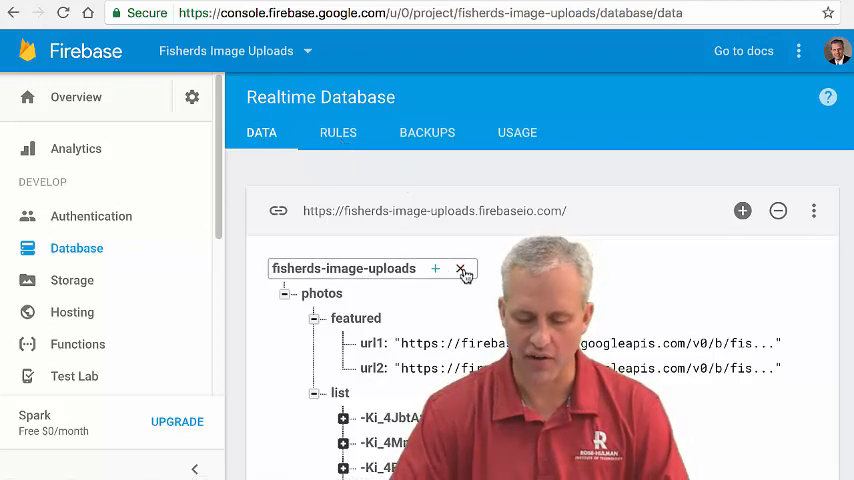
Step: Delete all Realtime Database data and review its read/write true rules
{"action": "left_click", "coordinate": [463, 268]}
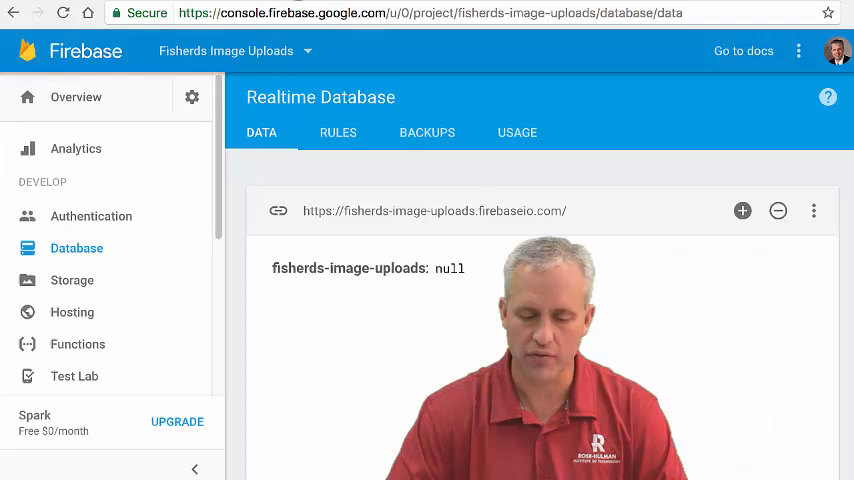
{"action": "left_click", "coordinate": [338, 132]}
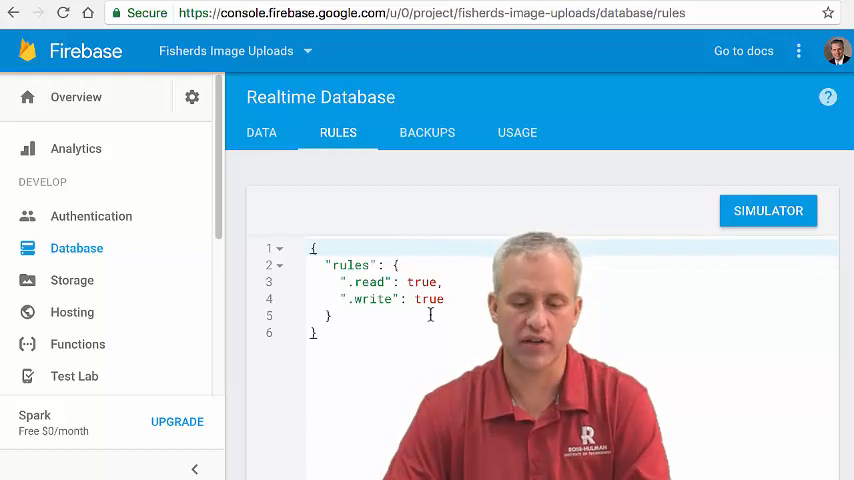
{"action": "left_click", "coordinate": [72, 280]}
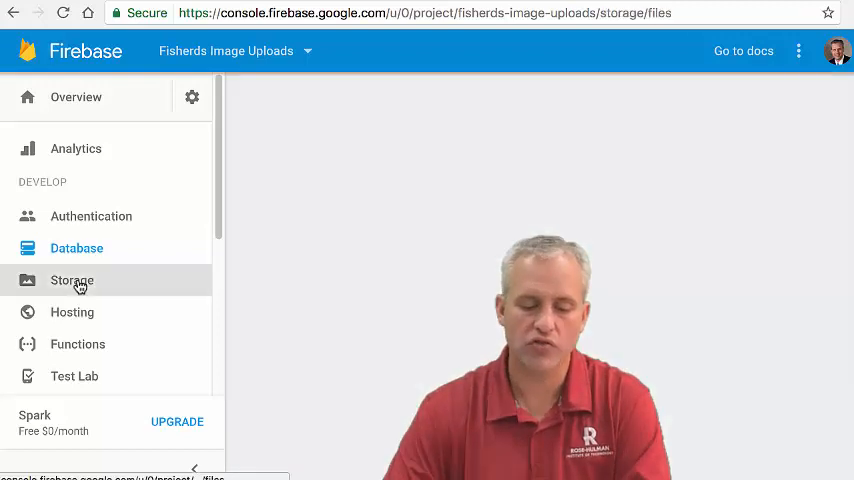
Step: Confirm Storage rules read 'allow read, write: if true;', then return to the Files list
{"action": "left_click", "coordinate": [72, 280]}
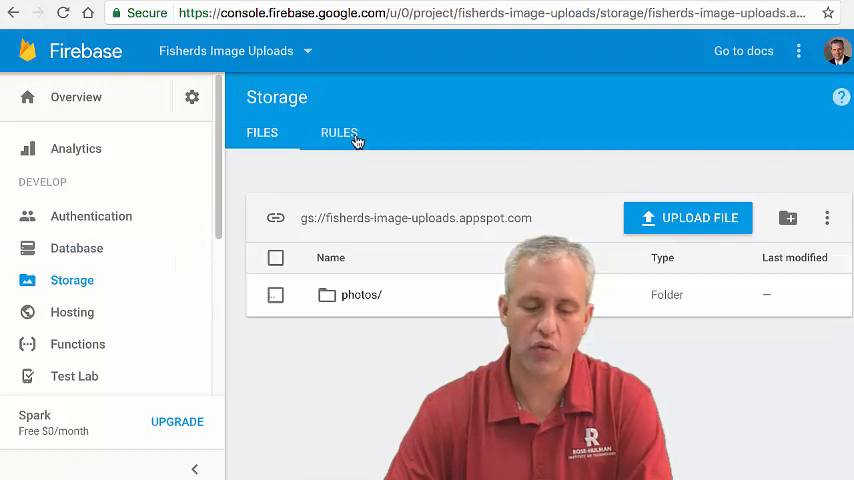
{"action": "left_click", "coordinate": [338, 132]}
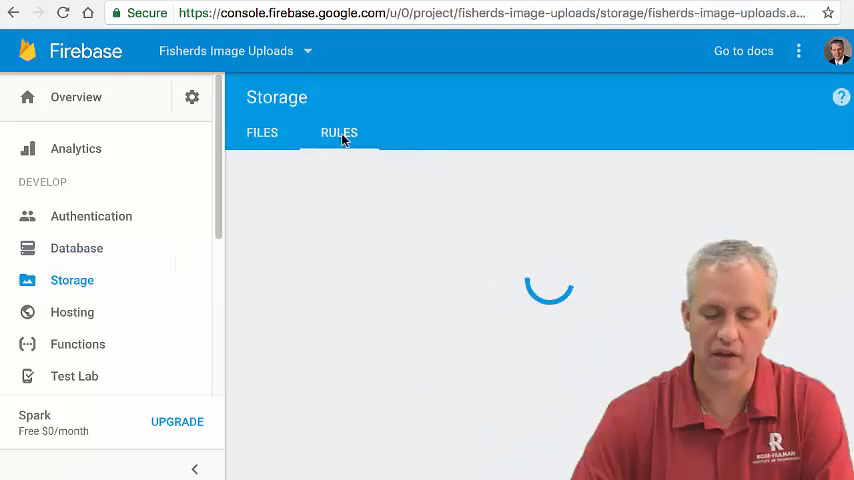
{"action": "left_click", "coordinate": [338, 132]}
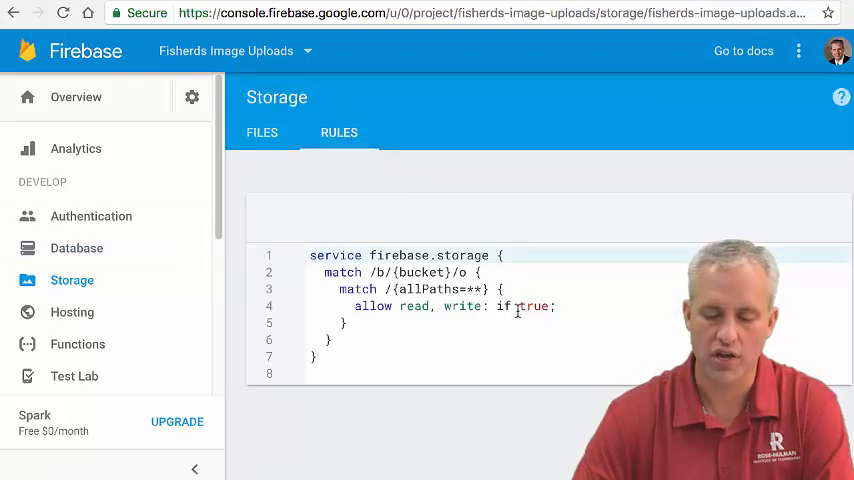
{"action": "double_click", "coordinate": [535, 306]}
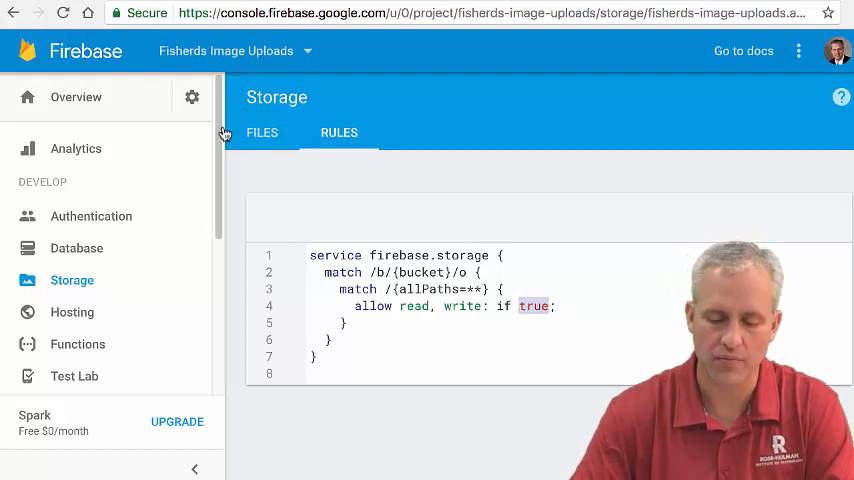
{"action": "left_click", "coordinate": [262, 132]}
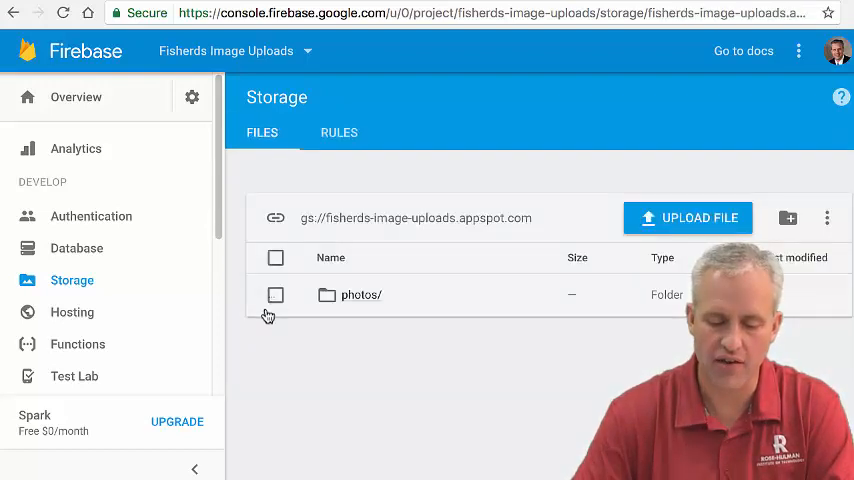
Step: Select and delete the photos/ folder, then reload the Storage page
{"action": "left_click", "coordinate": [275, 294]}
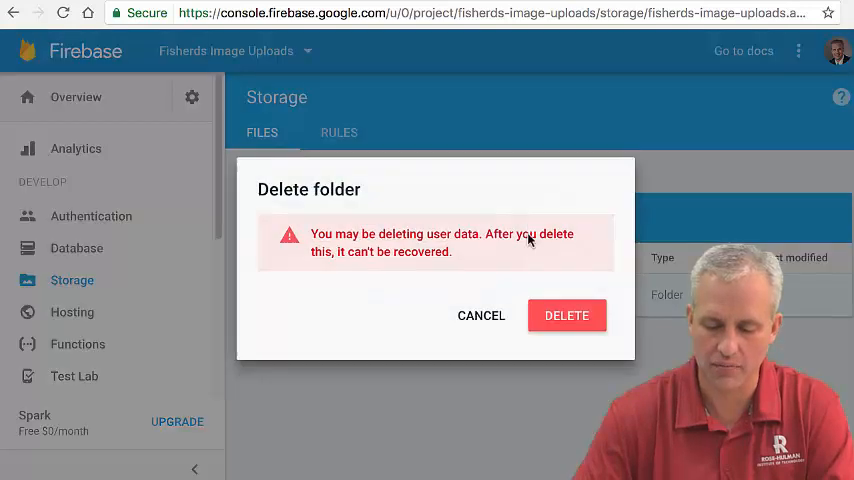
{"action": "left_click", "coordinate": [481, 315]}
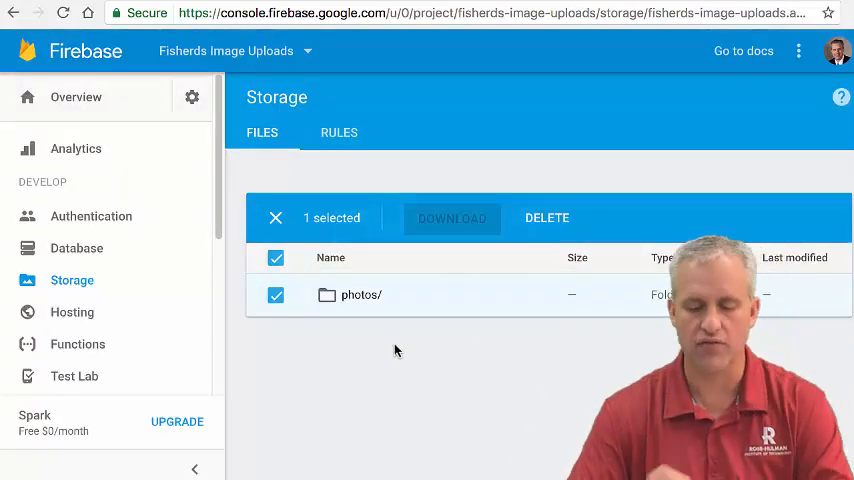
{"action": "left_click", "coordinate": [547, 217]}
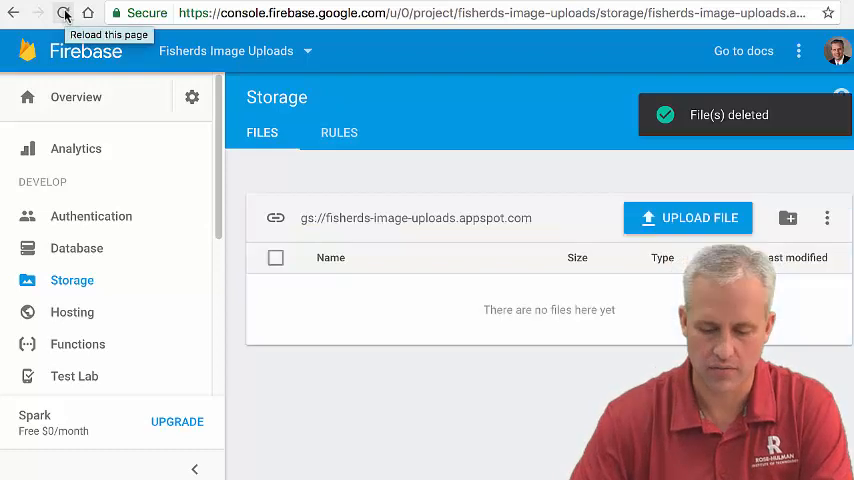
{"action": "mouse_move", "coordinate": [600, 117]}
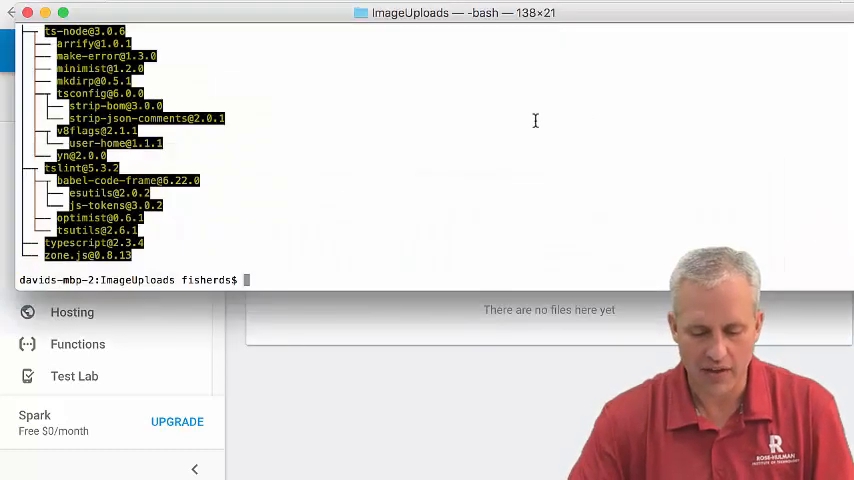
{"action": "mouse_move", "coordinate": [286, 191]}
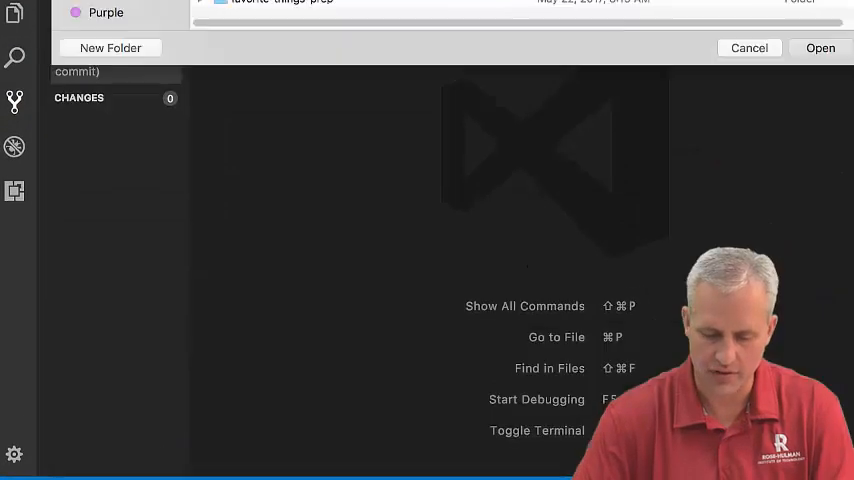
Step: Open the ImageUploads folder and commit its 29 generated files as 'ng new ImageUploads'
{"action": "left_click", "coordinate": [820, 48]}
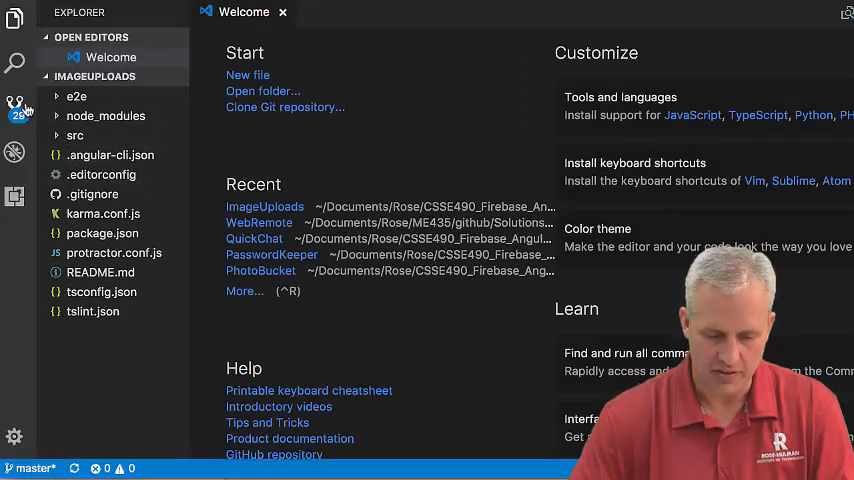
{"action": "left_click", "coordinate": [15, 103]}
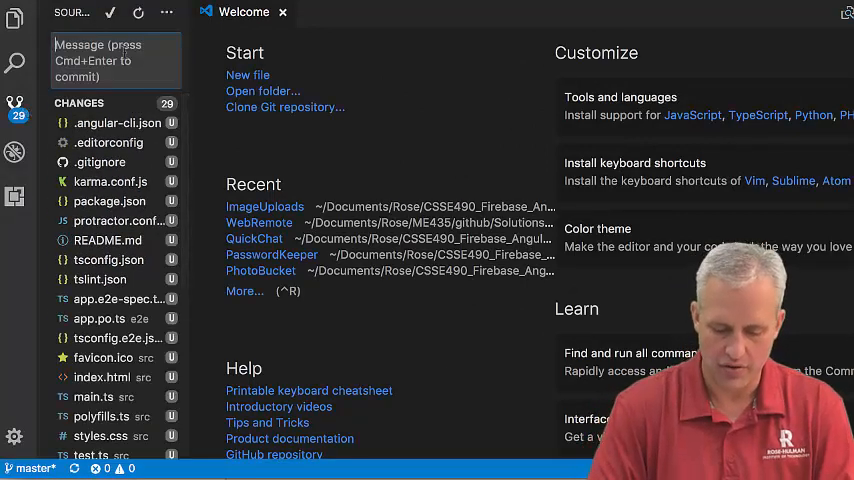
{"action": "type", "text": "new"}
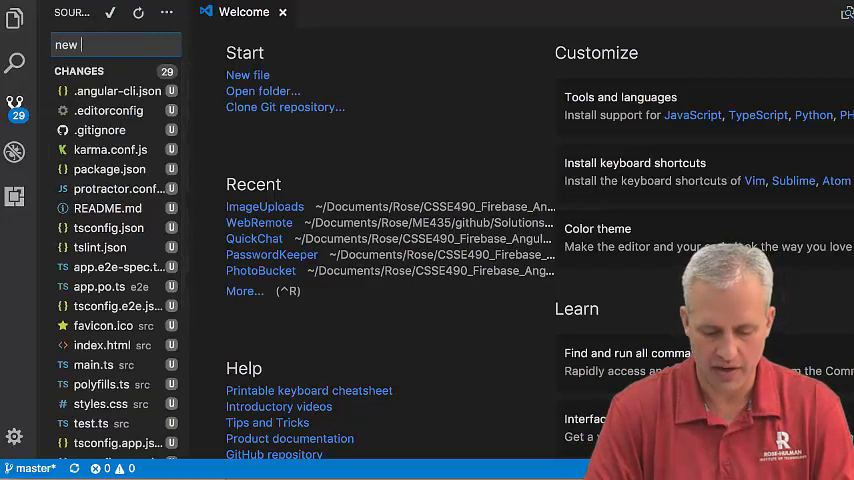
{"action": "type", "text": "ng new"}
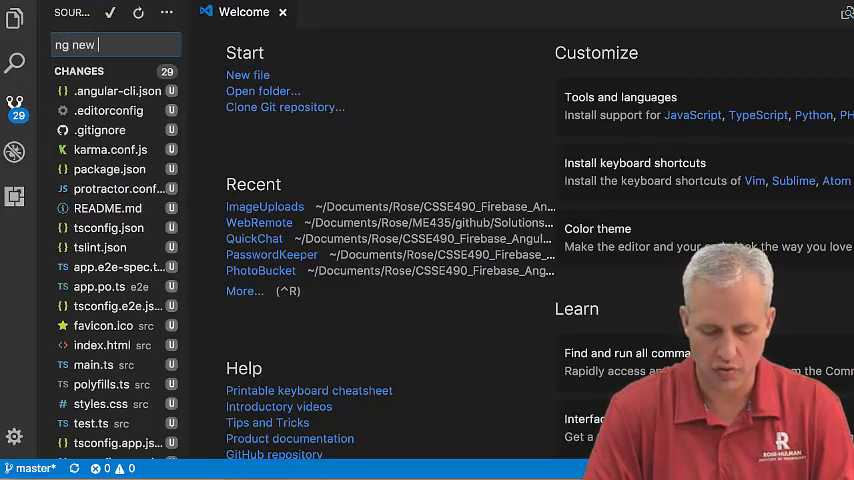
{"action": "type", "text": "ImageUploads"}
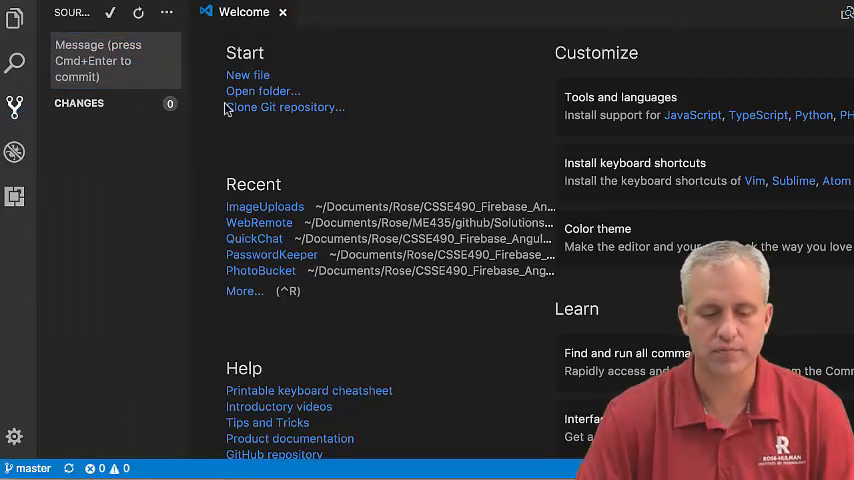
{"action": "left_click", "coordinate": [283, 11]}
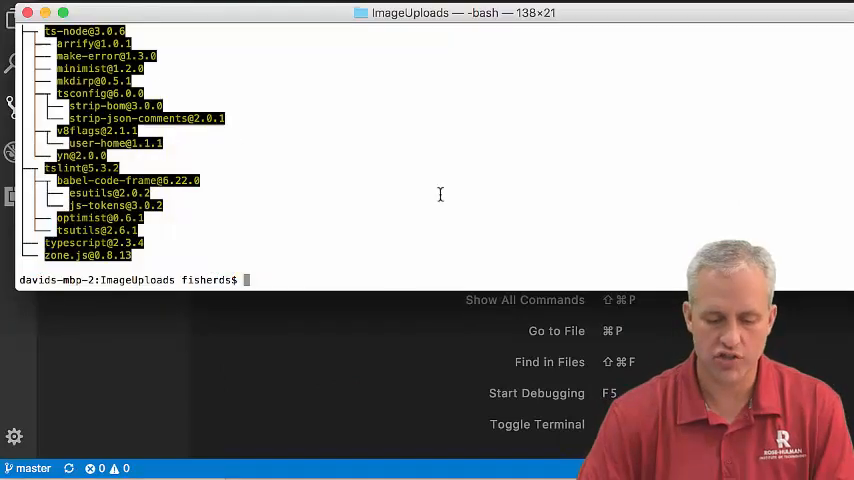
Step: Run 'ng serve' so the 'Welcome to app!' page loads at localhost:4200
{"action": "type", "text": "ng serv"}
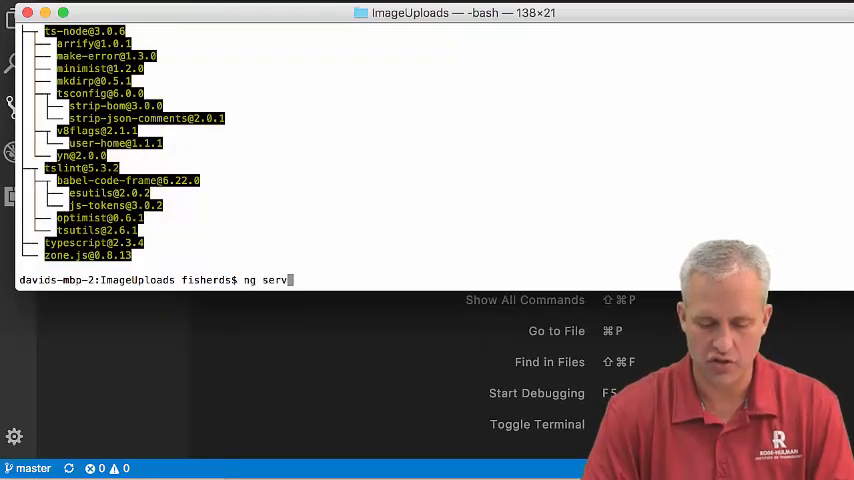
{"action": "key", "text": "Return"}
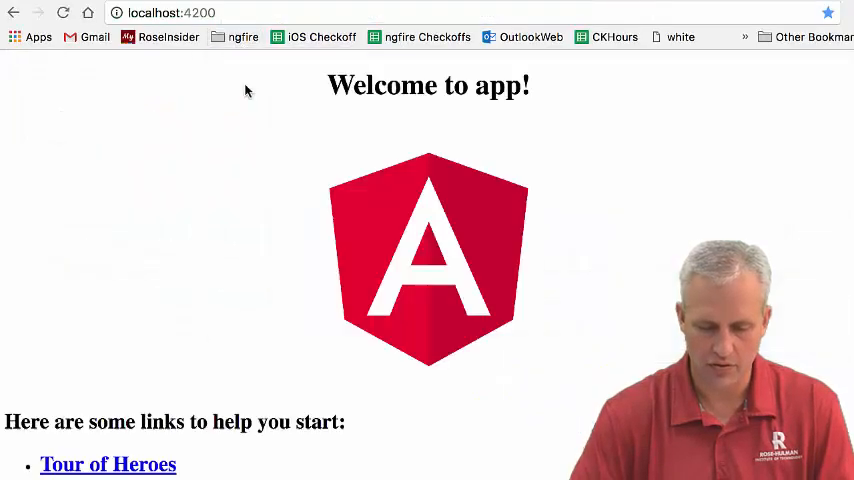
{"action": "mouse_move", "coordinate": [496, 143]}
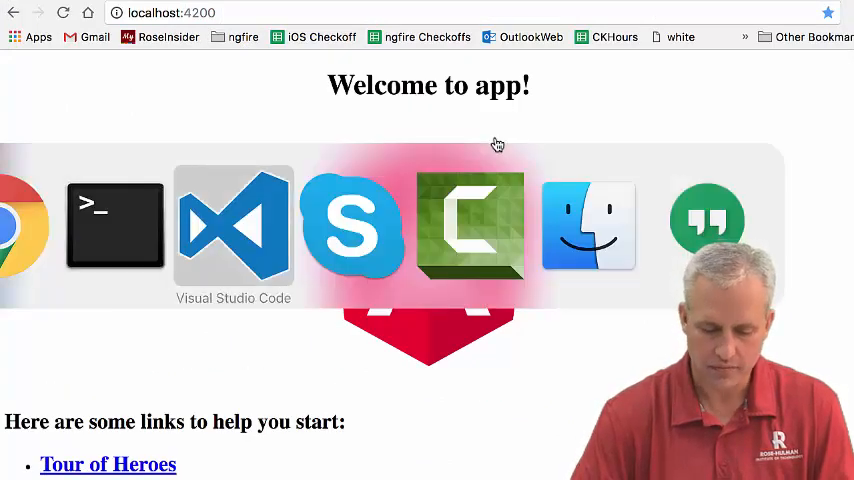
{"action": "left_click", "coordinate": [233, 225]}
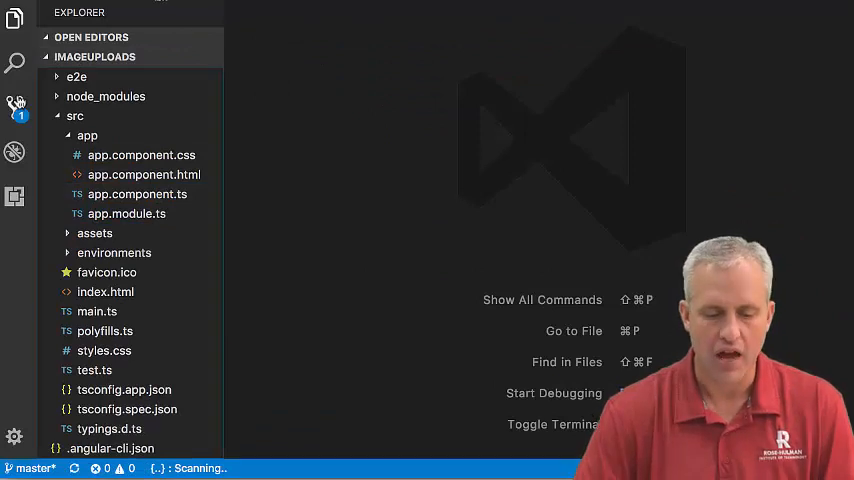
Step: Commit the deleted spec file, then save styleExt as scss in .angular-cli.json
{"action": "left_click", "coordinate": [14, 107]}
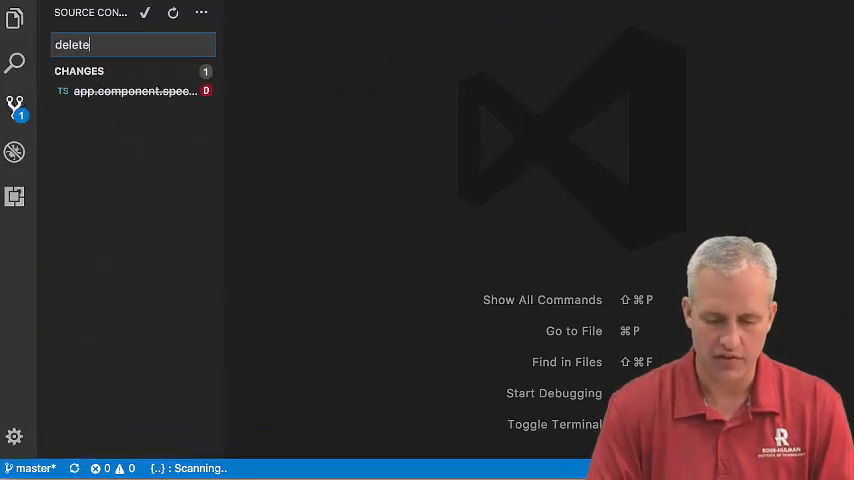
{"action": "left_click", "coordinate": [144, 13]}
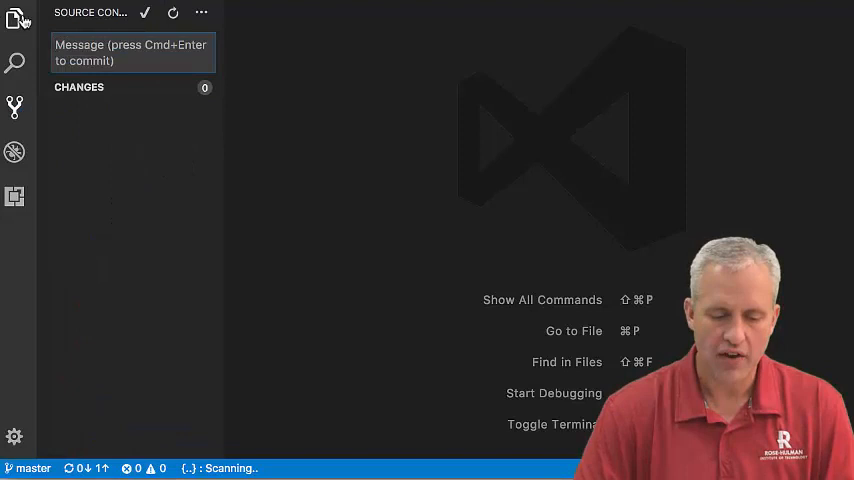
{"action": "left_click", "coordinate": [15, 18]}
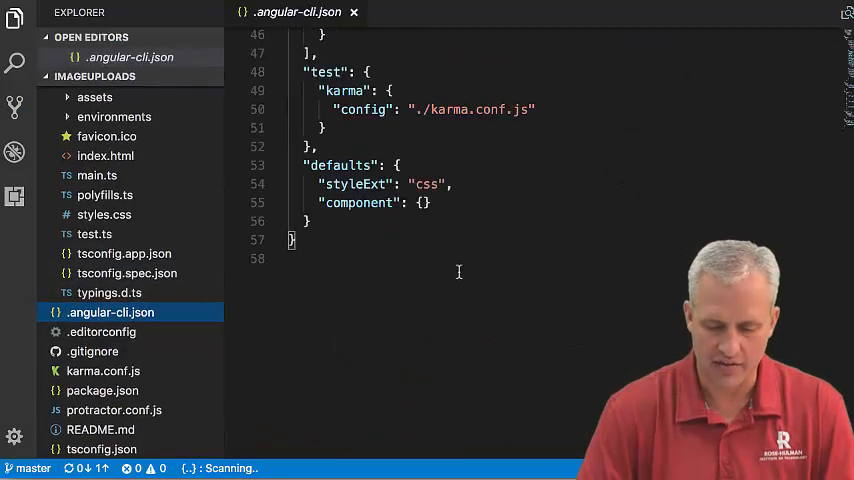
{"action": "type", "text": "scss"}
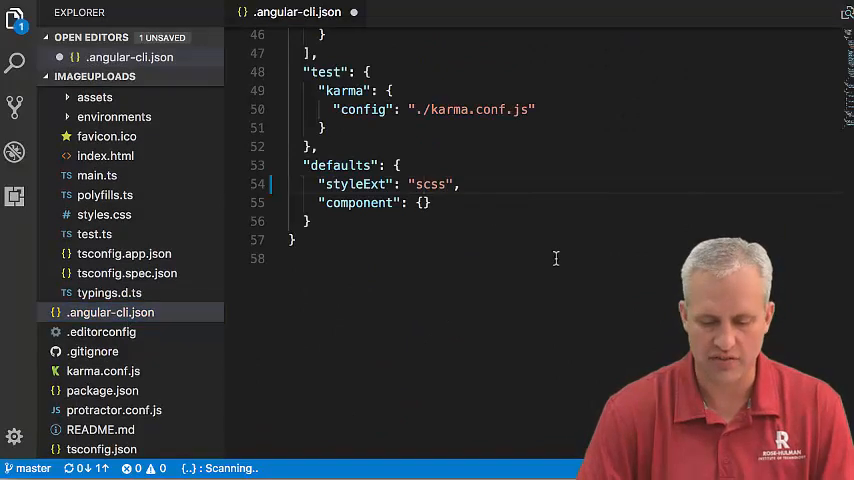
{"action": "key", "text": "ctrl+s"}
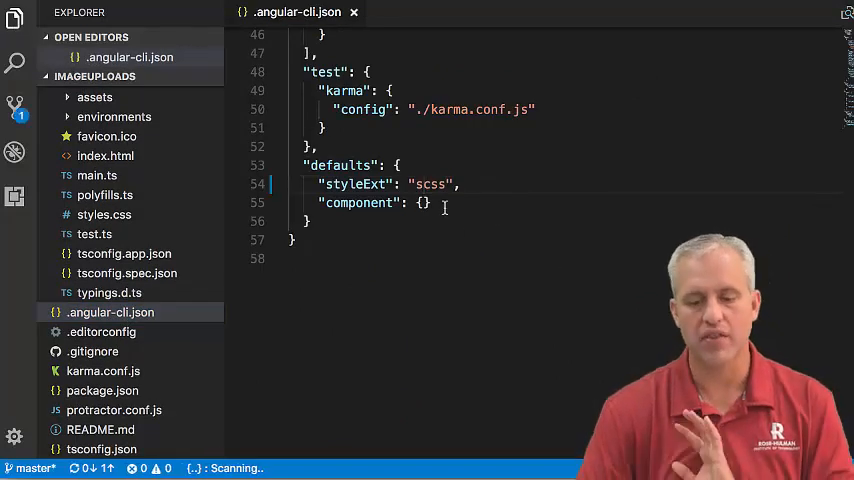
{"action": "mouse_move", "coordinate": [445, 207]}
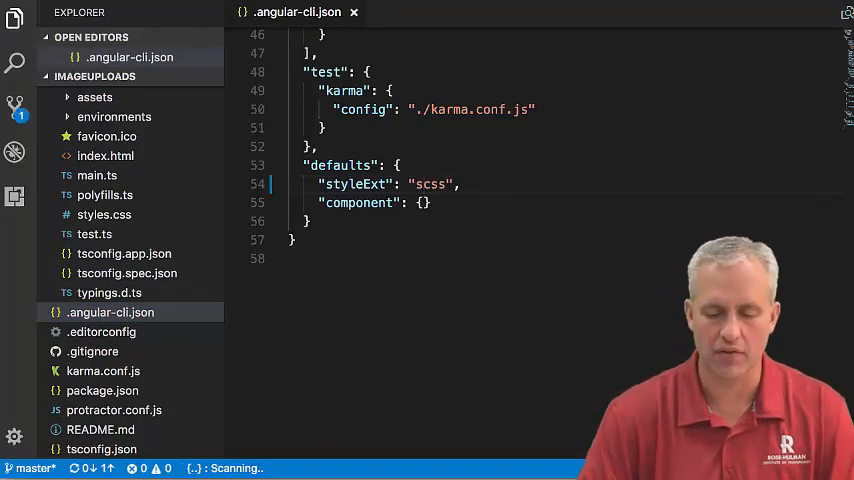